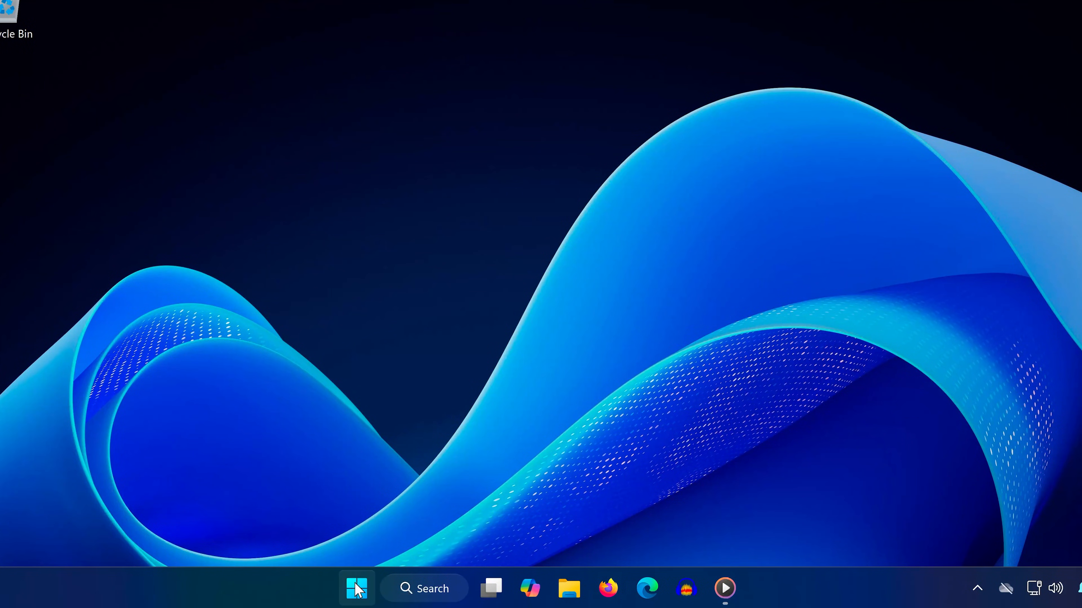
# Turn off Allow downloads from other devices in Delivery Optimization via Windows Update settings
pyautogui.click(357, 588)
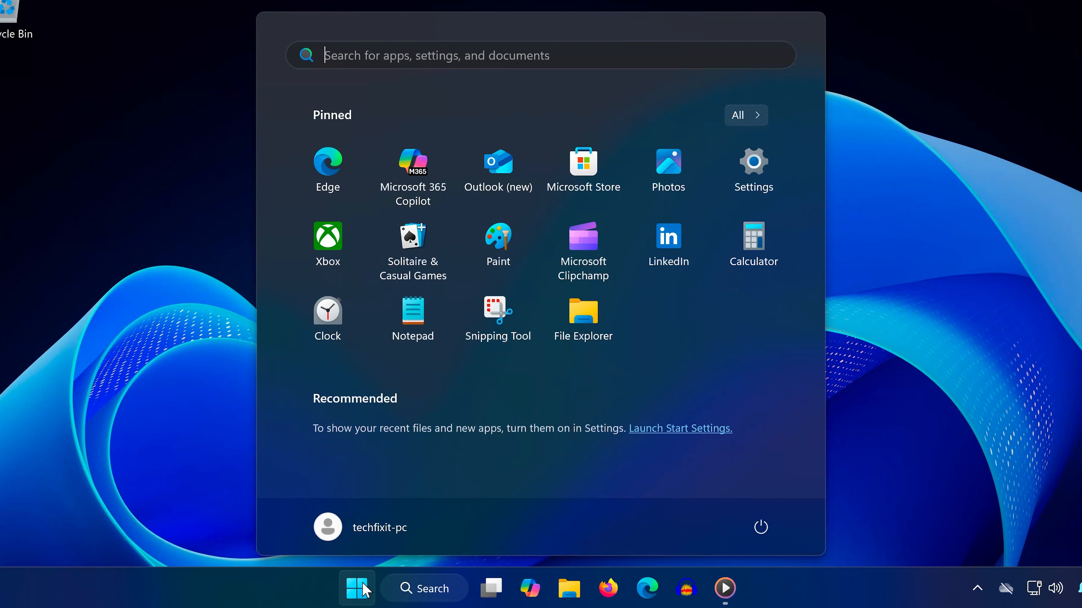
pyautogui.write('check for updates')
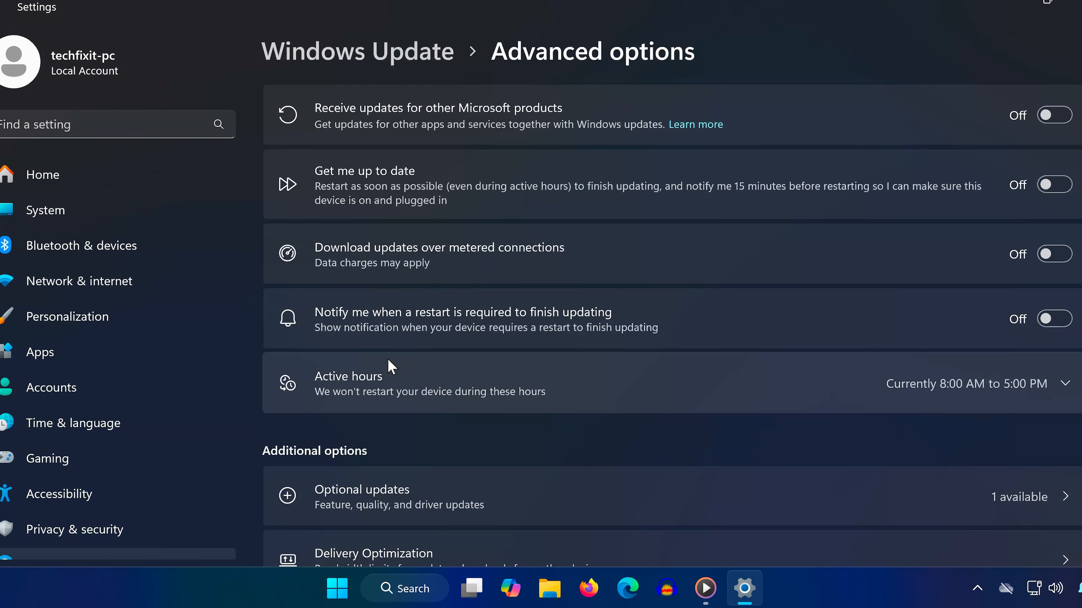
pyautogui.scroll(-3)
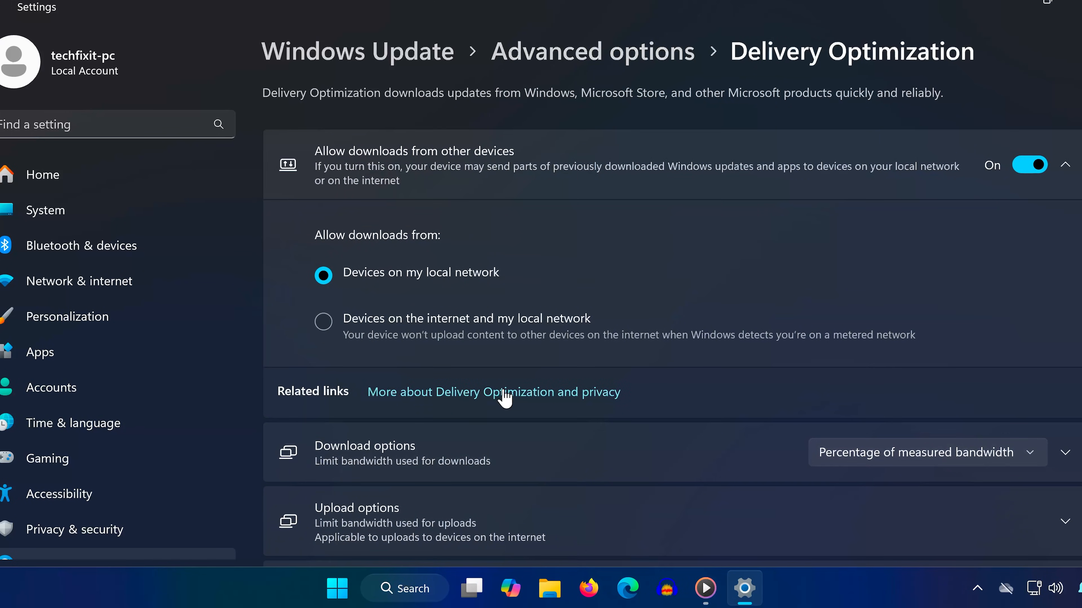
pyautogui.click(1028, 164)
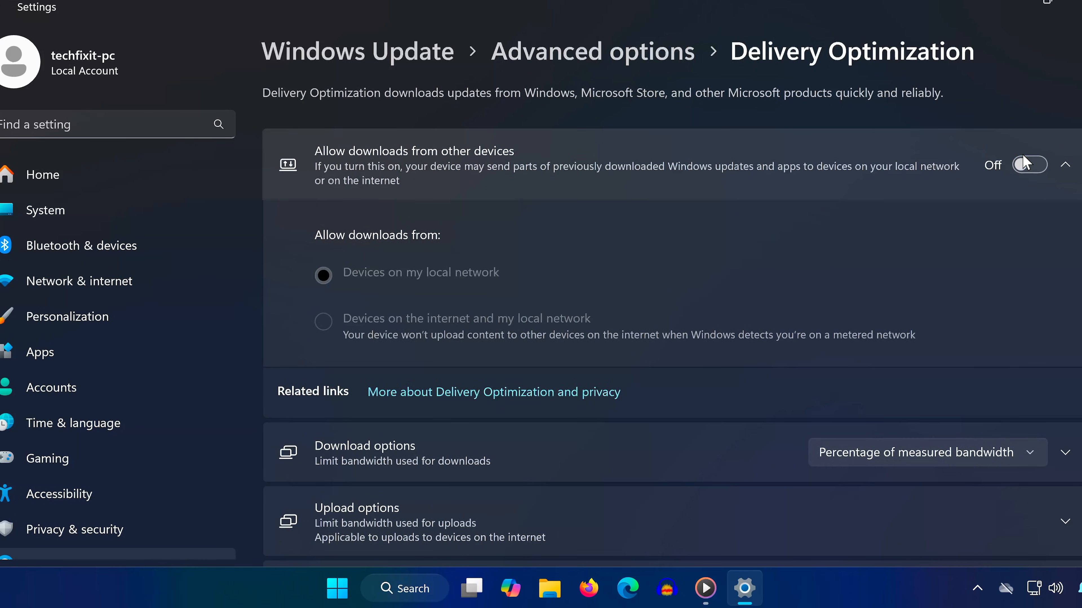
# Search Start for 'xbox' and bring up more options for the Xbox app
pyautogui.click(335, 589)
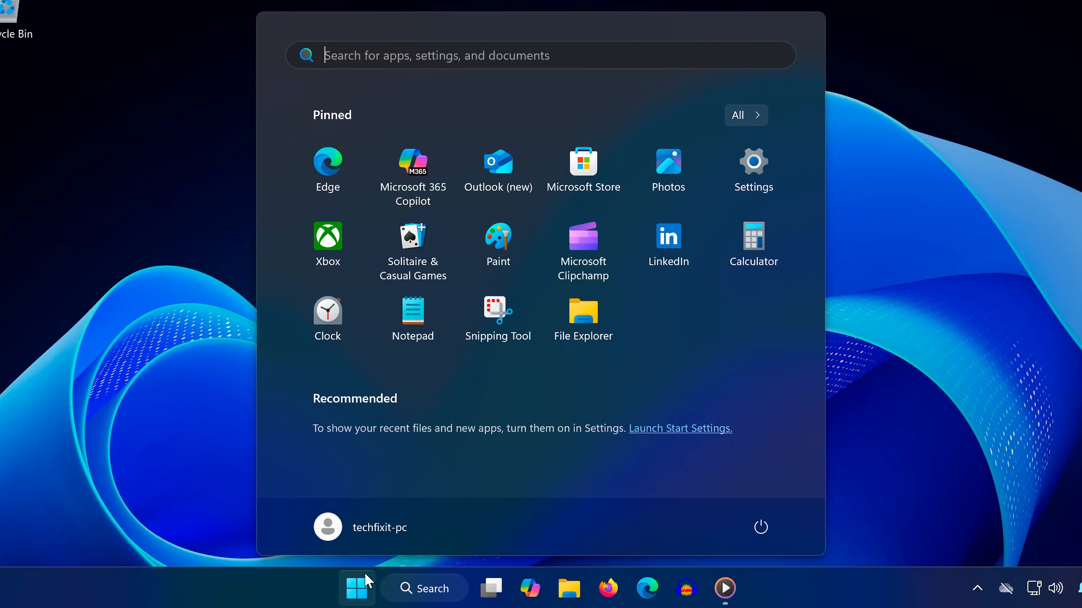
pyautogui.write('xbox')
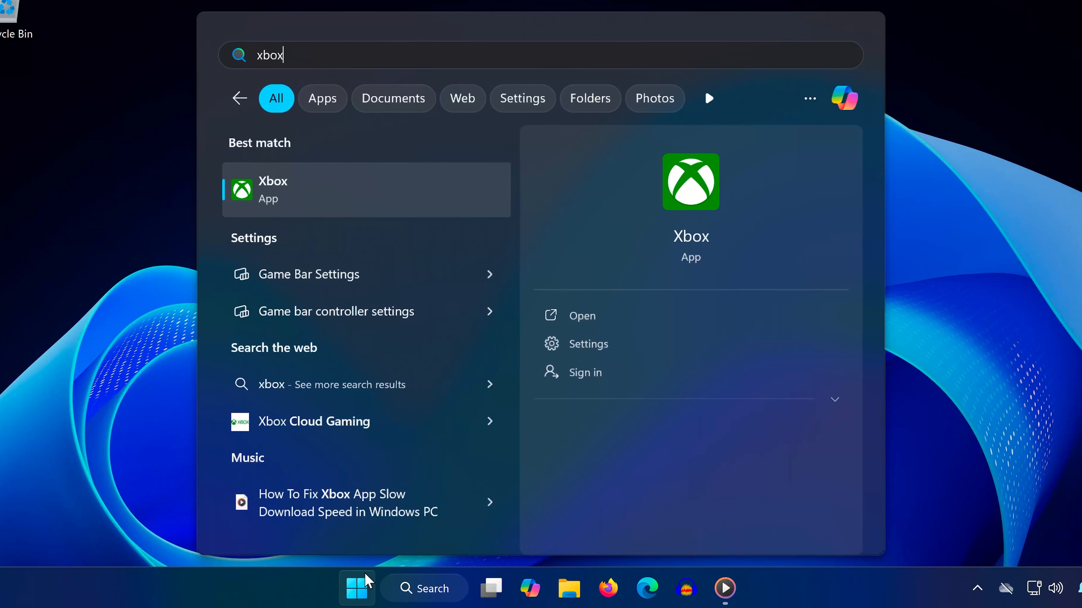
pyautogui.rightClick(273, 189)
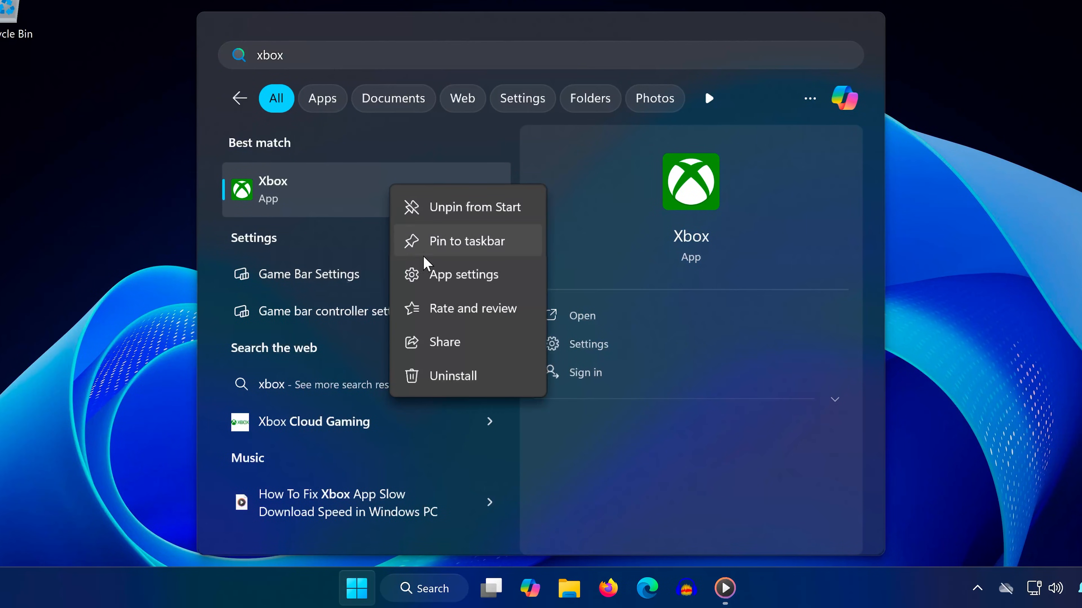
# Repair the Xbox app from its app settings page, then close the settings
pyautogui.click(463, 274)
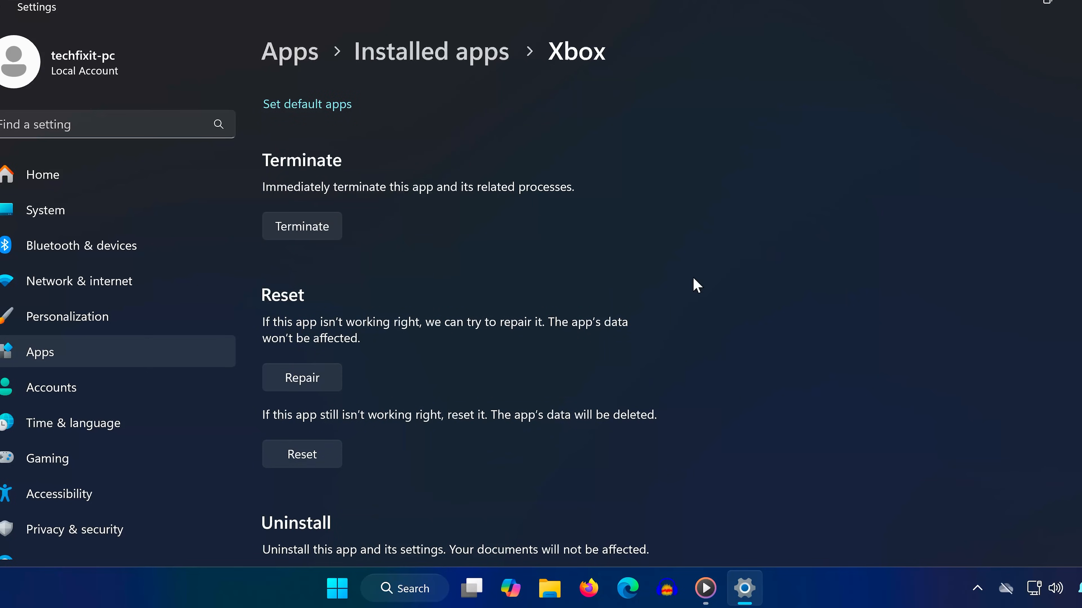
pyautogui.moveTo(354, 350)
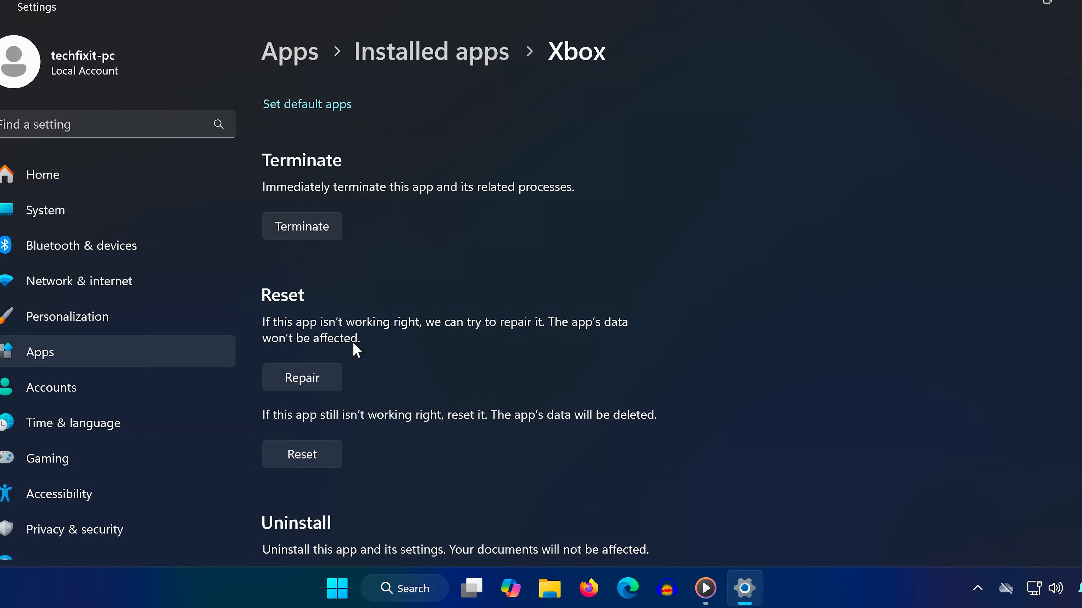
pyautogui.click(301, 377)
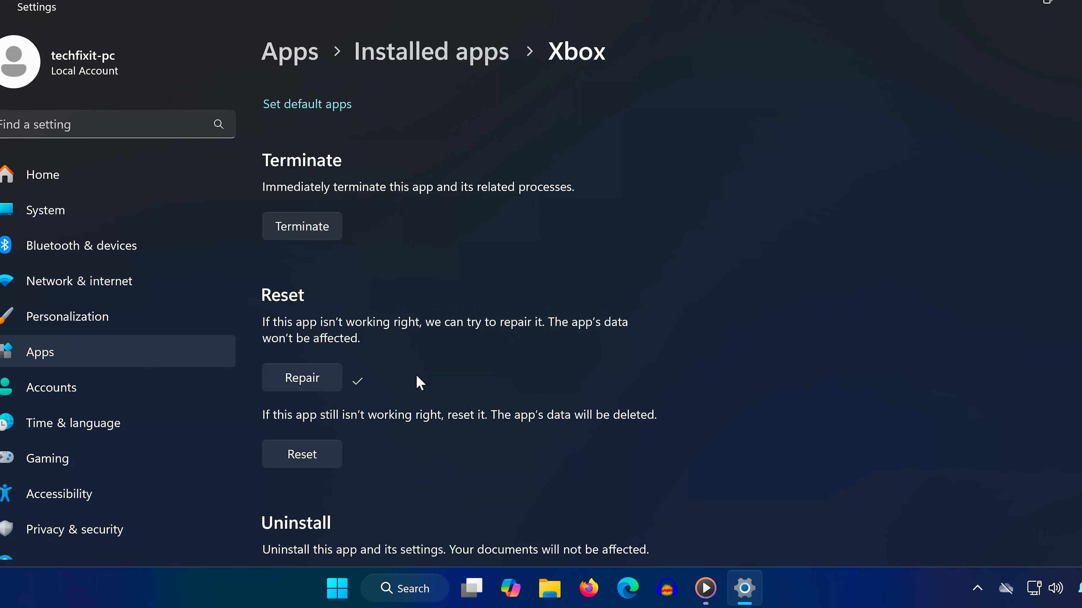
pyautogui.click(302, 454)
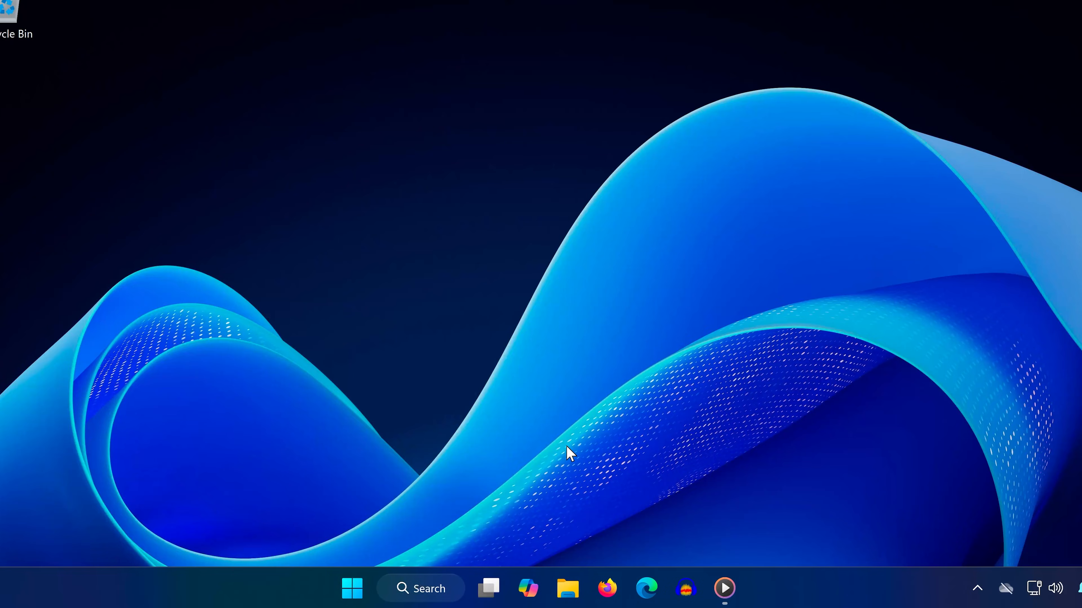
# Launch Command Prompt with administrator rights from Start
pyautogui.click(352, 588)
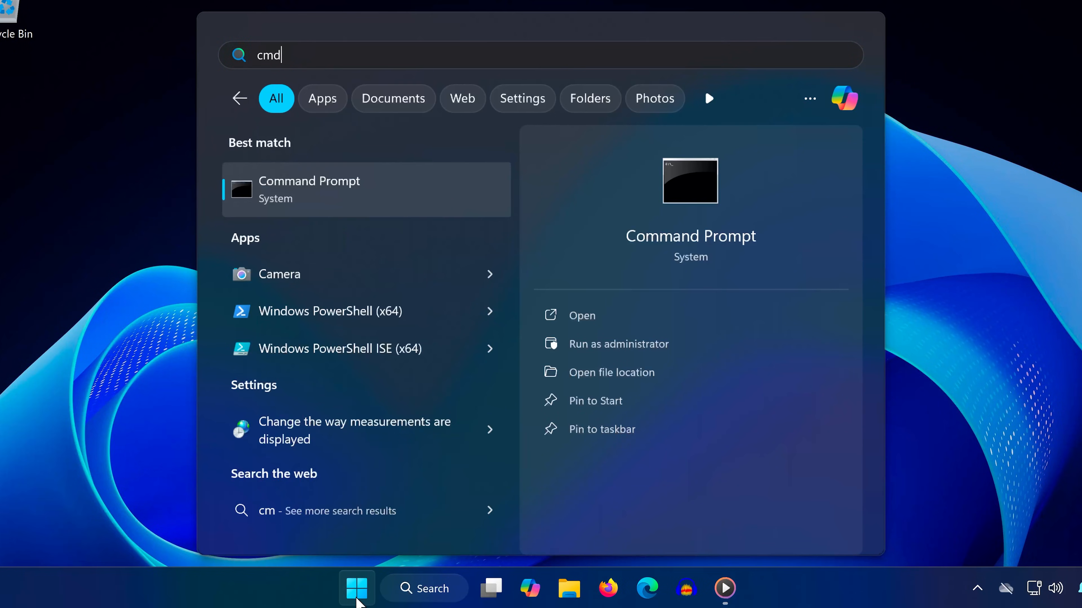
pyautogui.rightClick(309, 189)
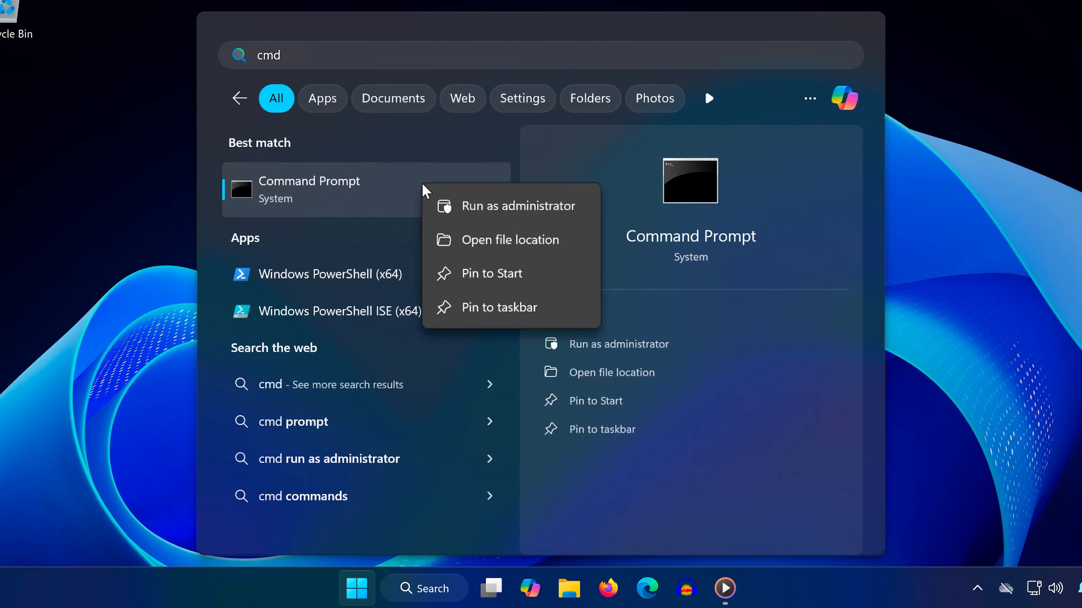
pyautogui.click(518, 205)
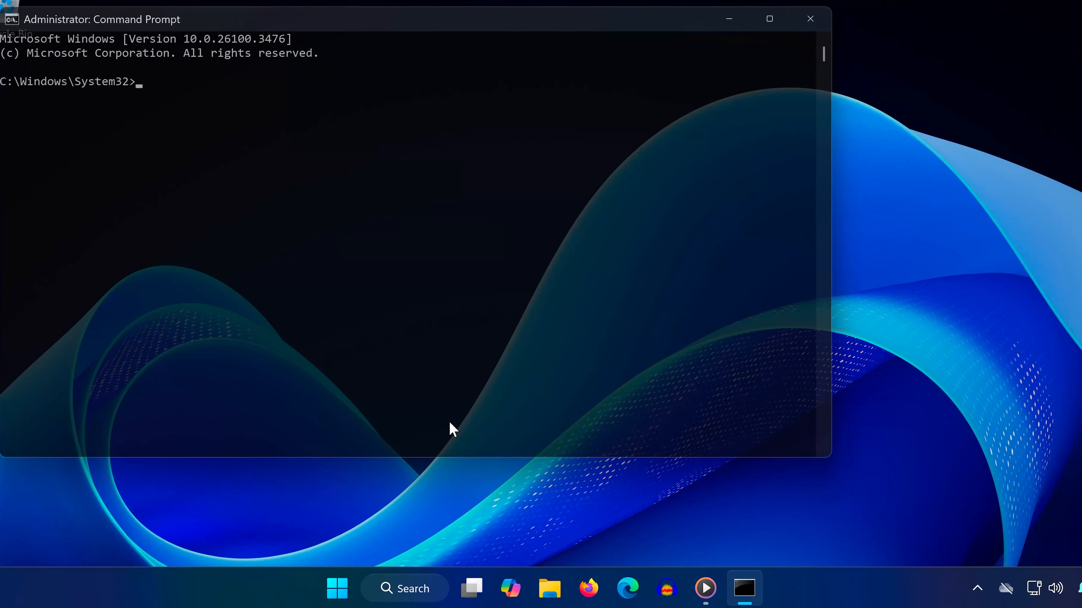
# Run ipconfig /flushdns and netsh winsock reset, then exit Command Prompt
pyautogui.write('ipconfig')
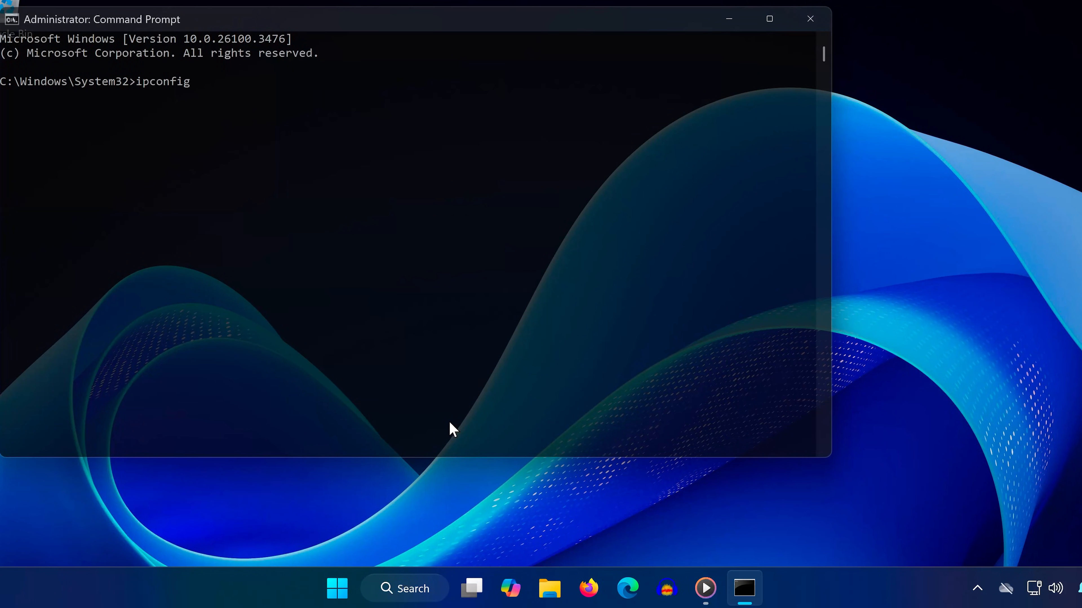
pyautogui.write('/flushdns')
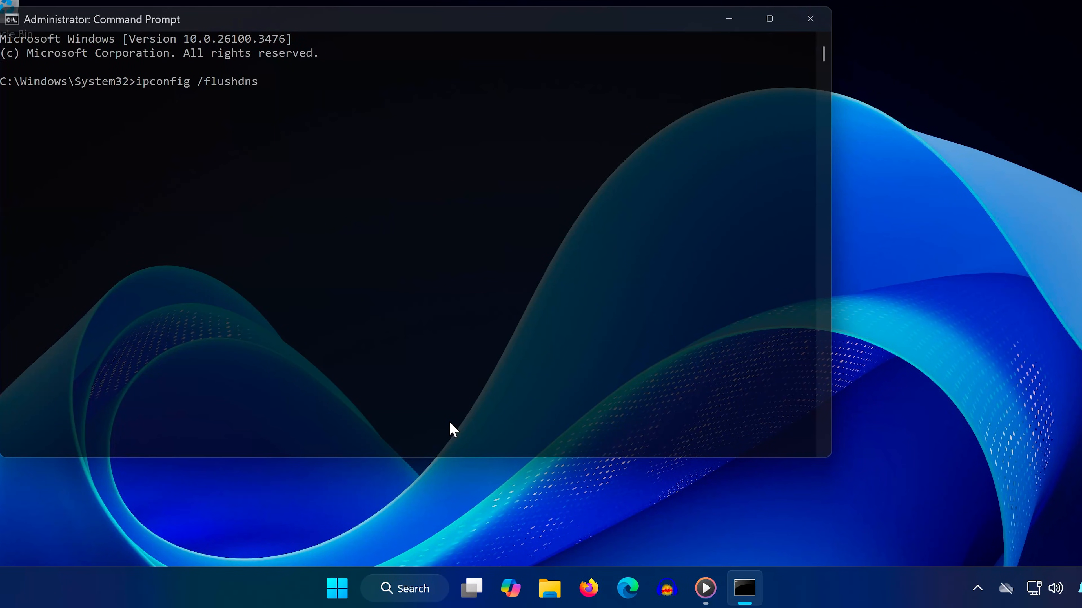
pyautogui.write('netsh w')
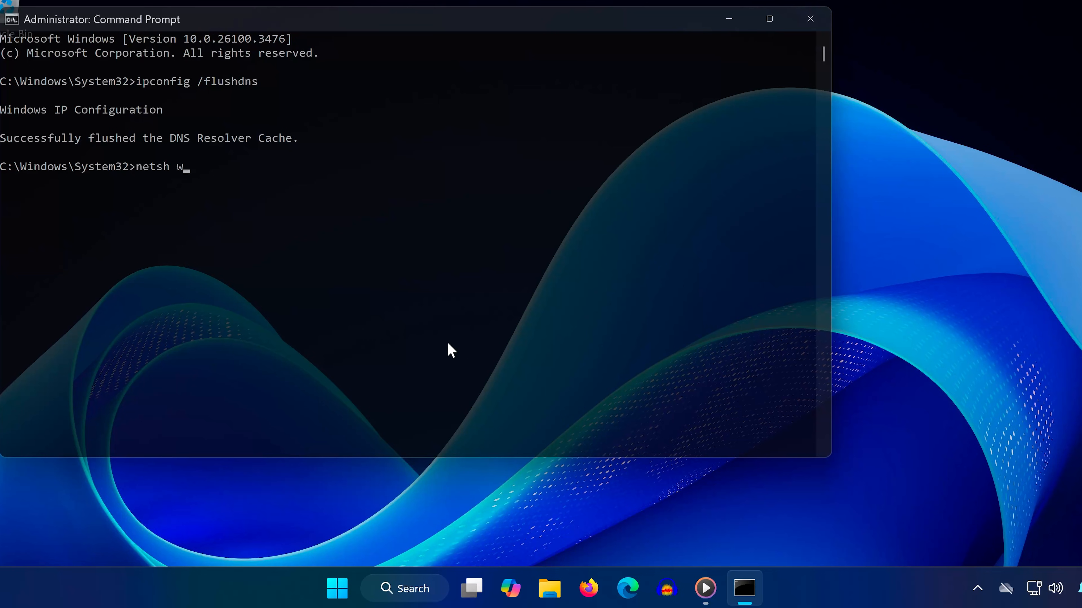
pyautogui.write('insock res')
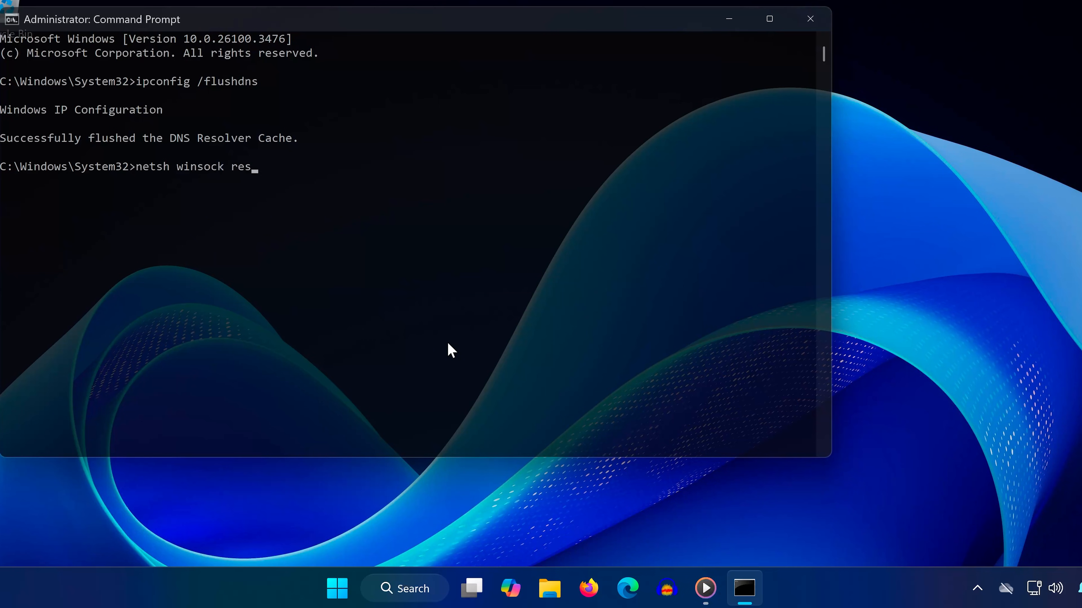
pyautogui.write('et')
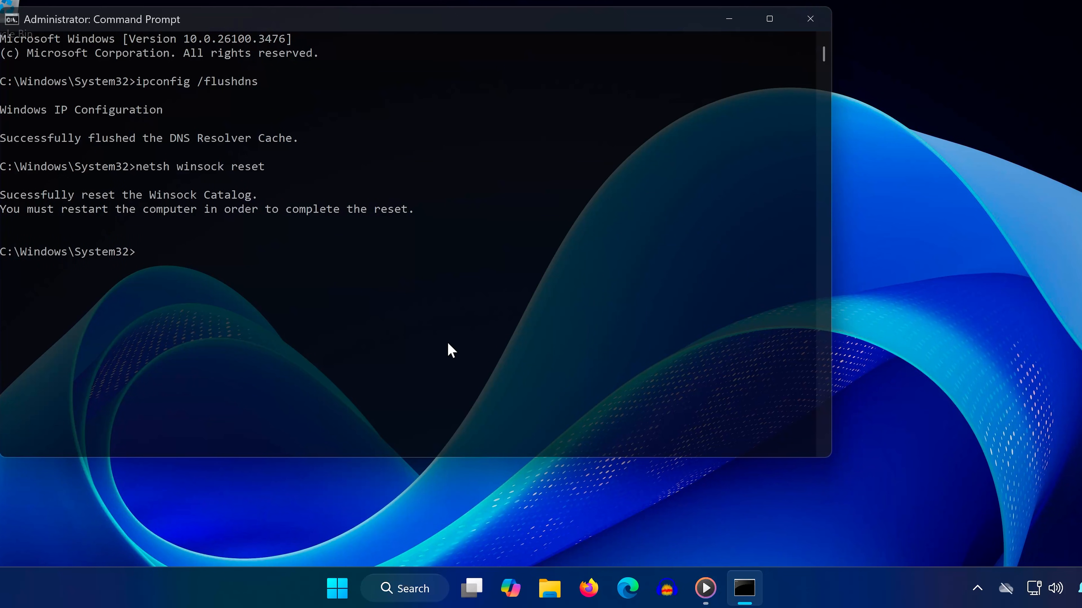
pyautogui.write('exit')
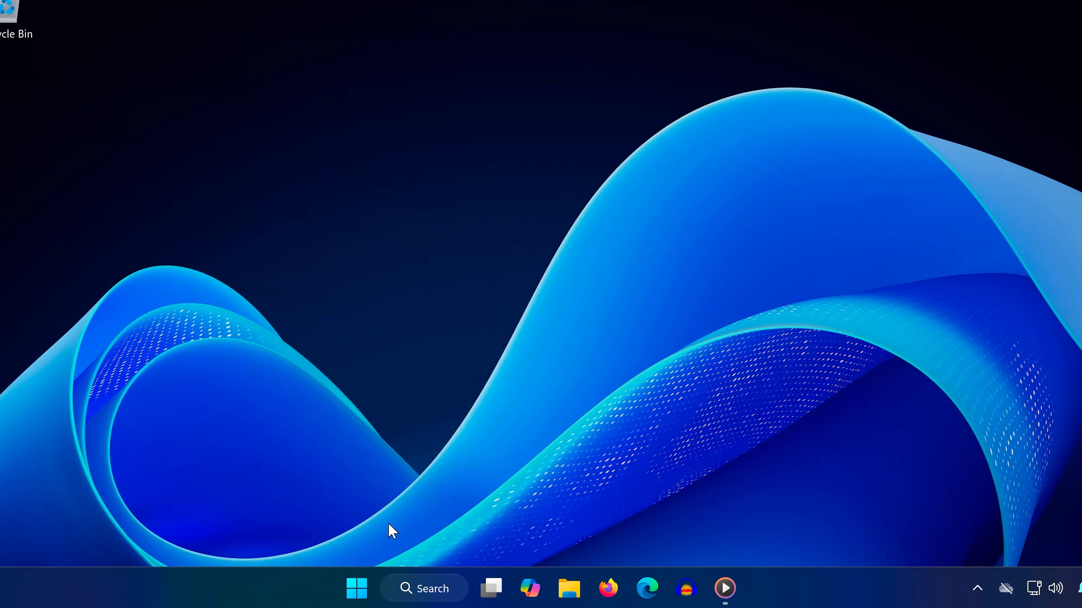
# Restart the PC from the Start menu power options
pyautogui.click(356, 588)
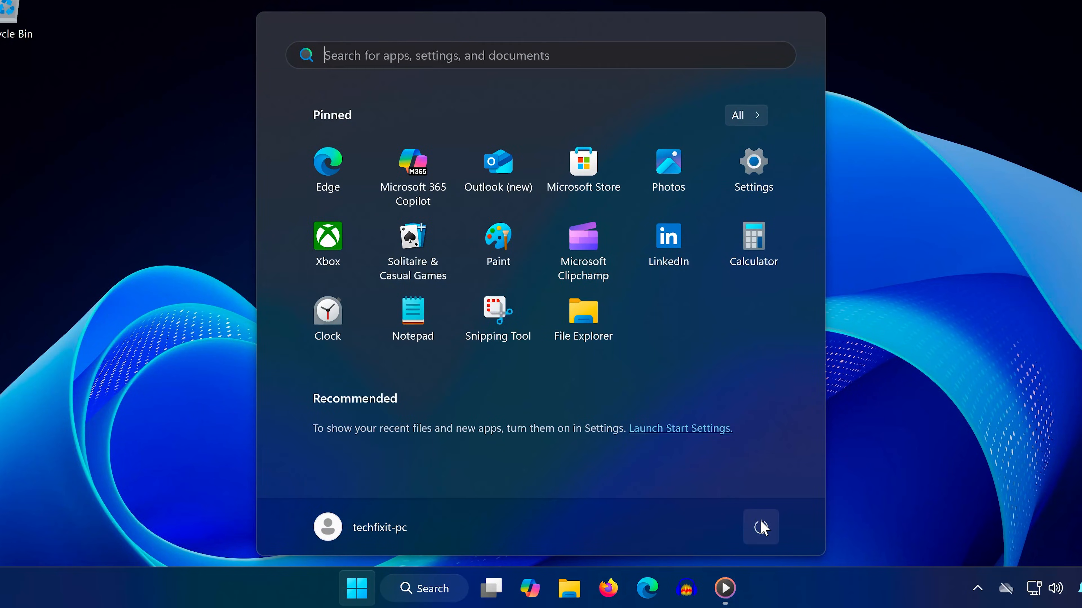
pyautogui.click(759, 528)
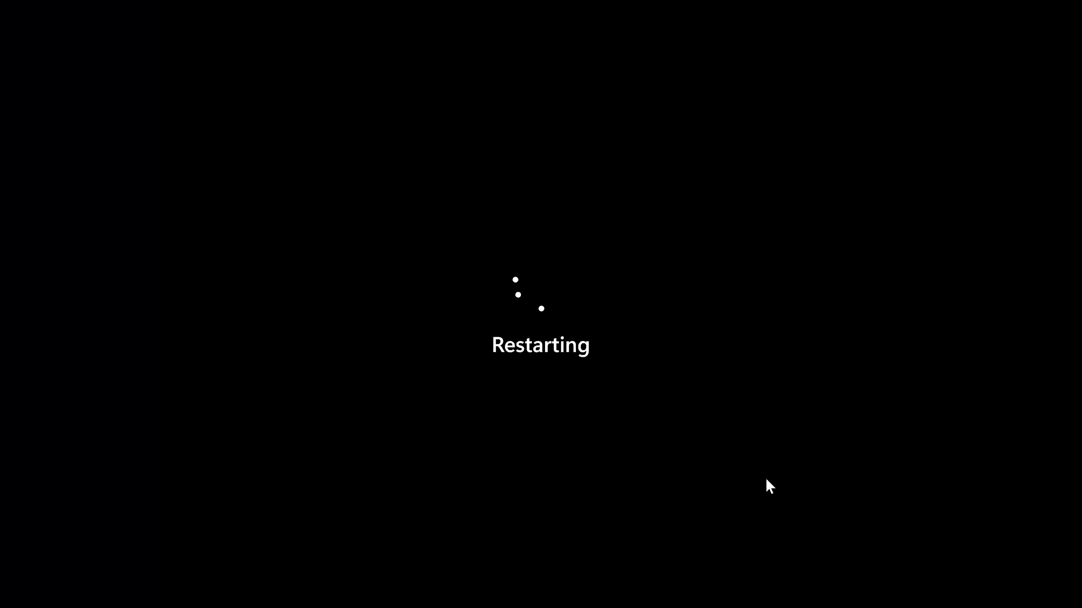